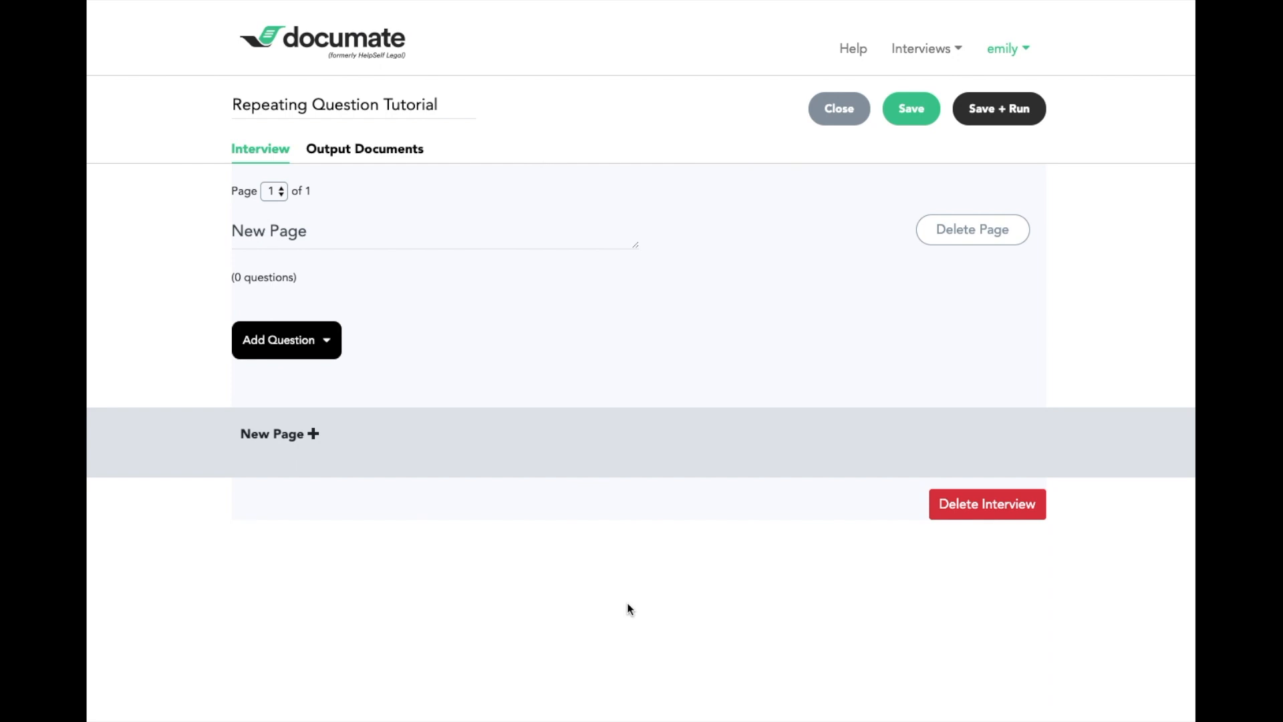
mouse_move(389, 232)
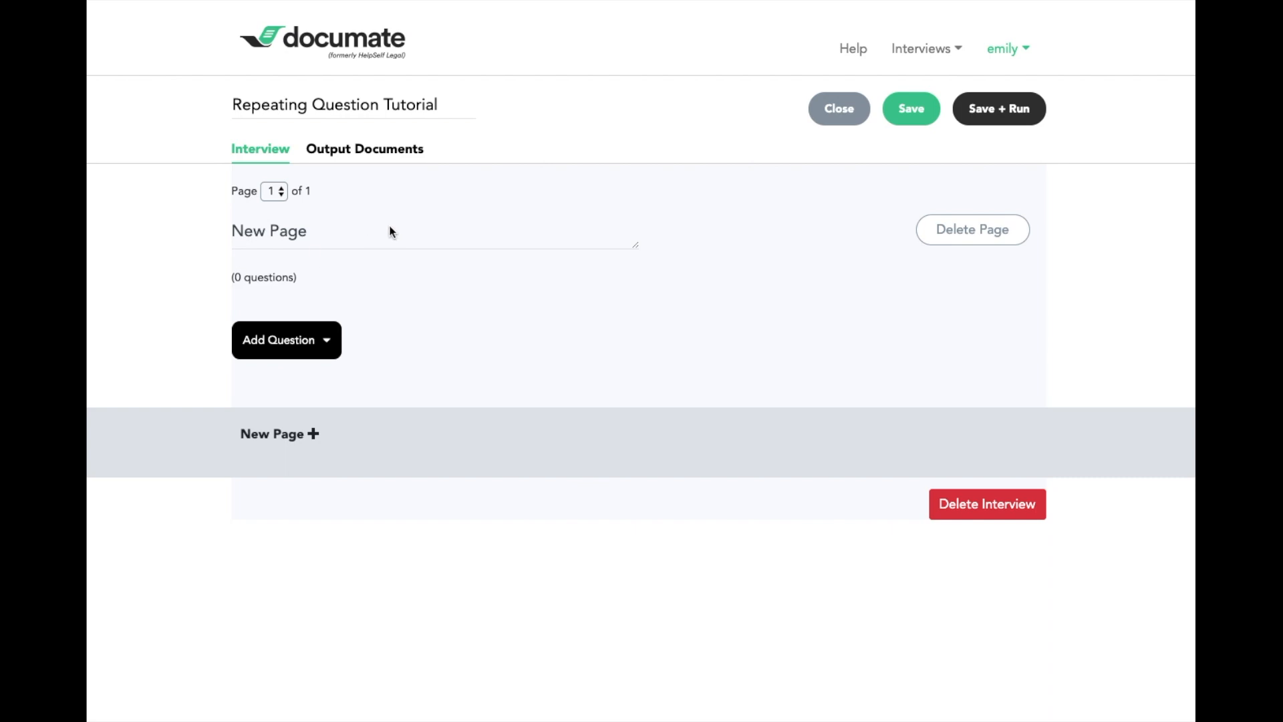
mouse_move(212, 180)
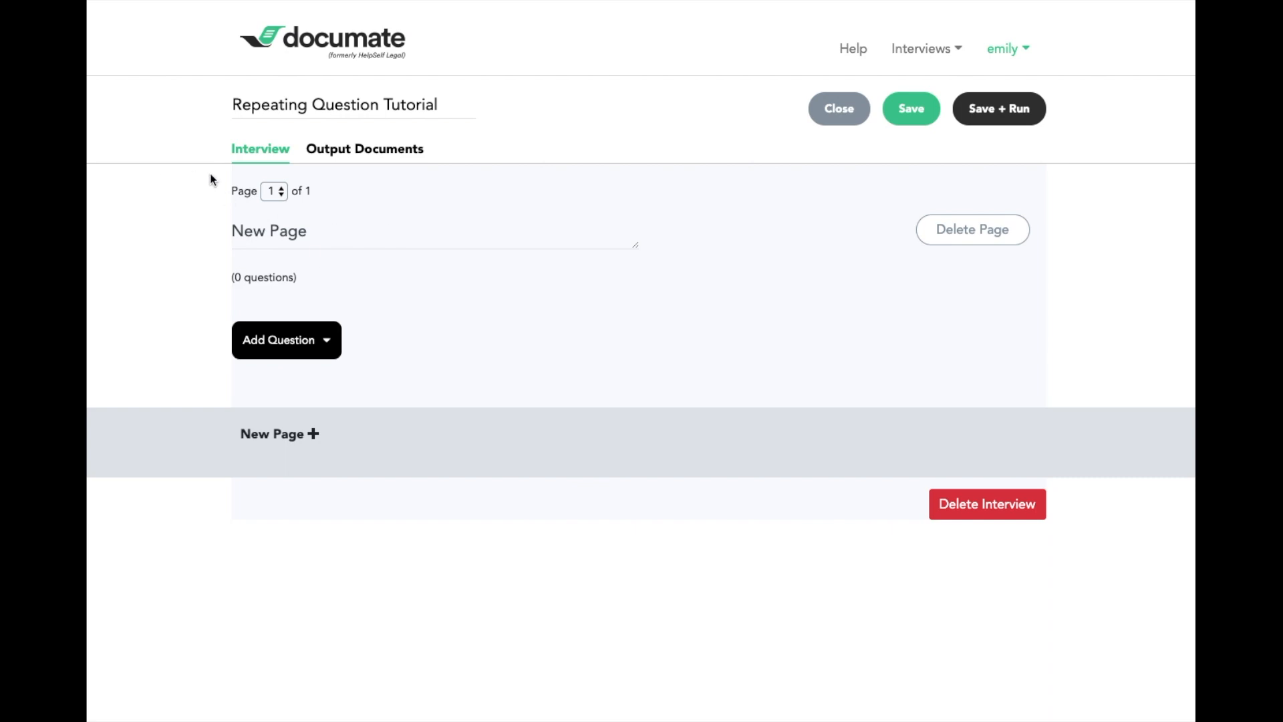
- Title the first page "Information about my repeating item..."
text(Information about my repeating item...)
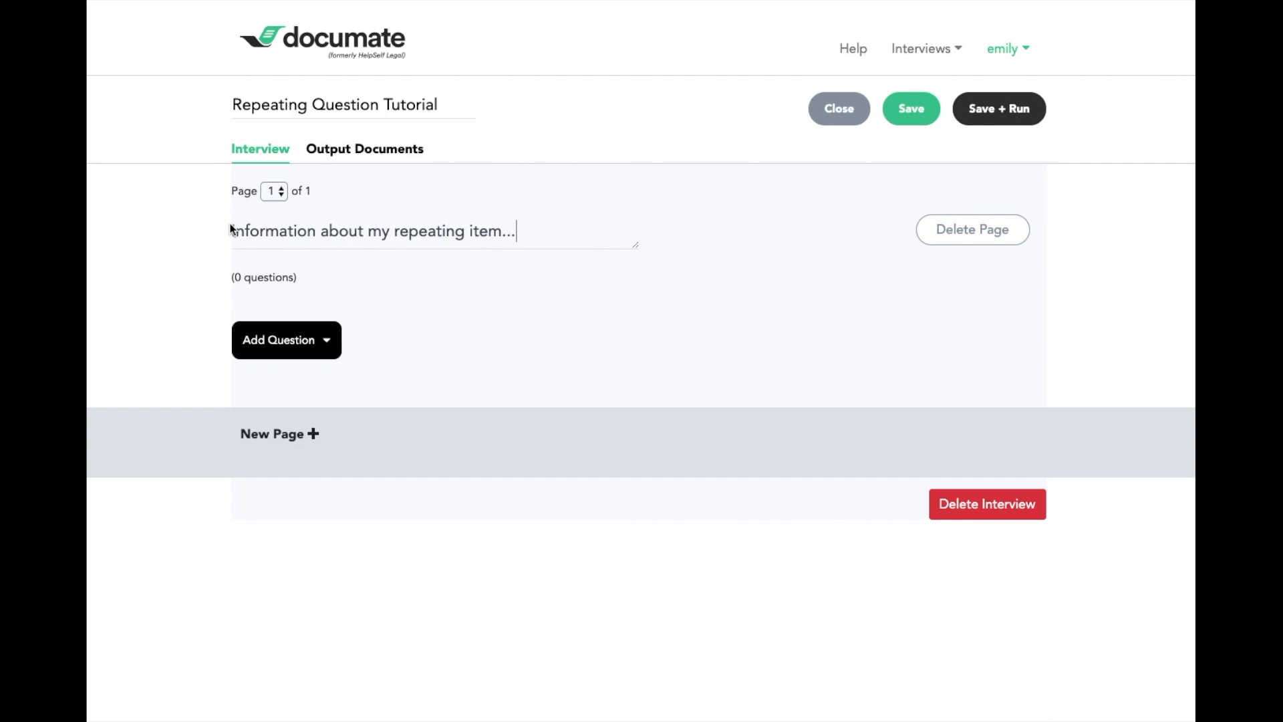
mouse_move(310, 349)
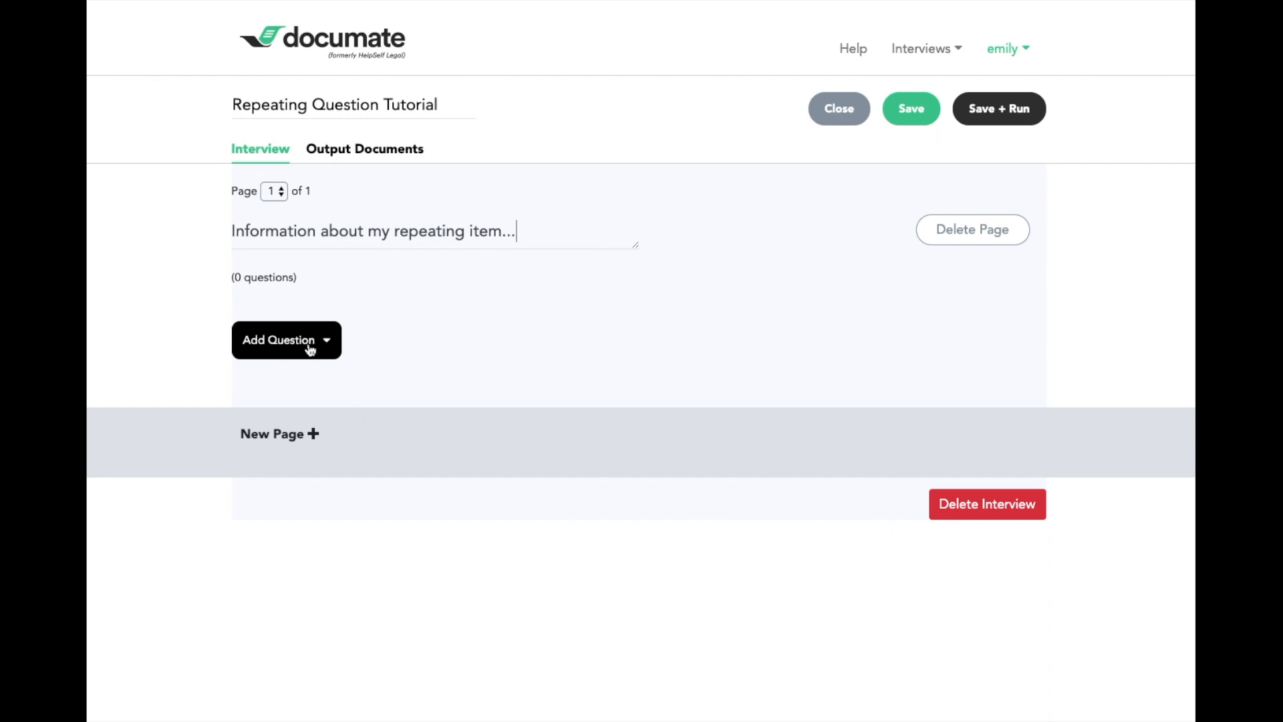
mouse_move(315, 345)
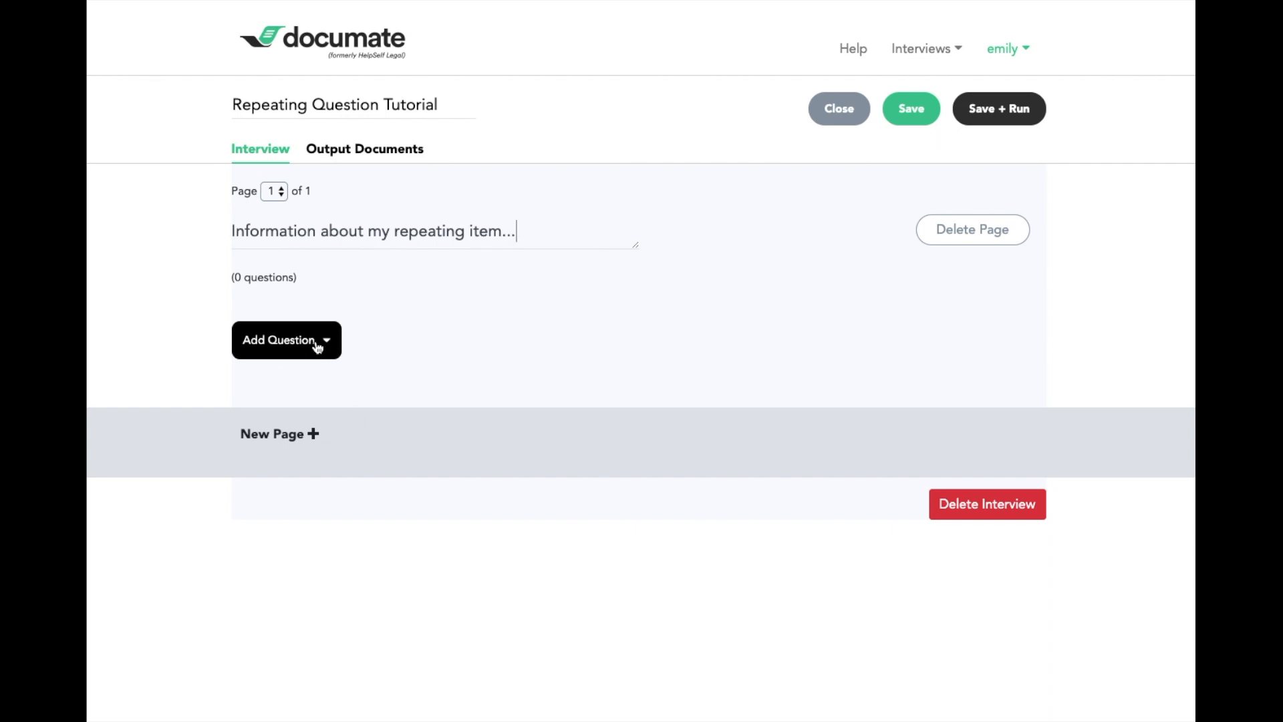
- Add a Repeating Item question to the page from the question-type list
click(283, 339)
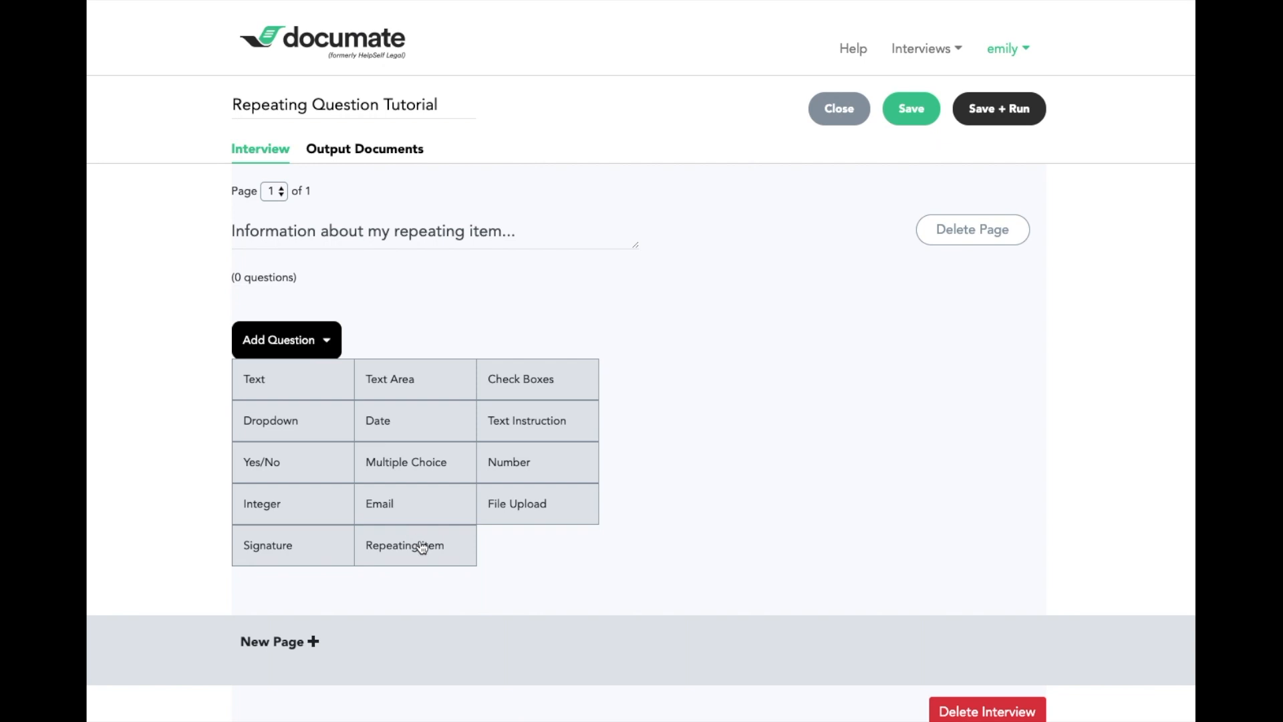
click(404, 545)
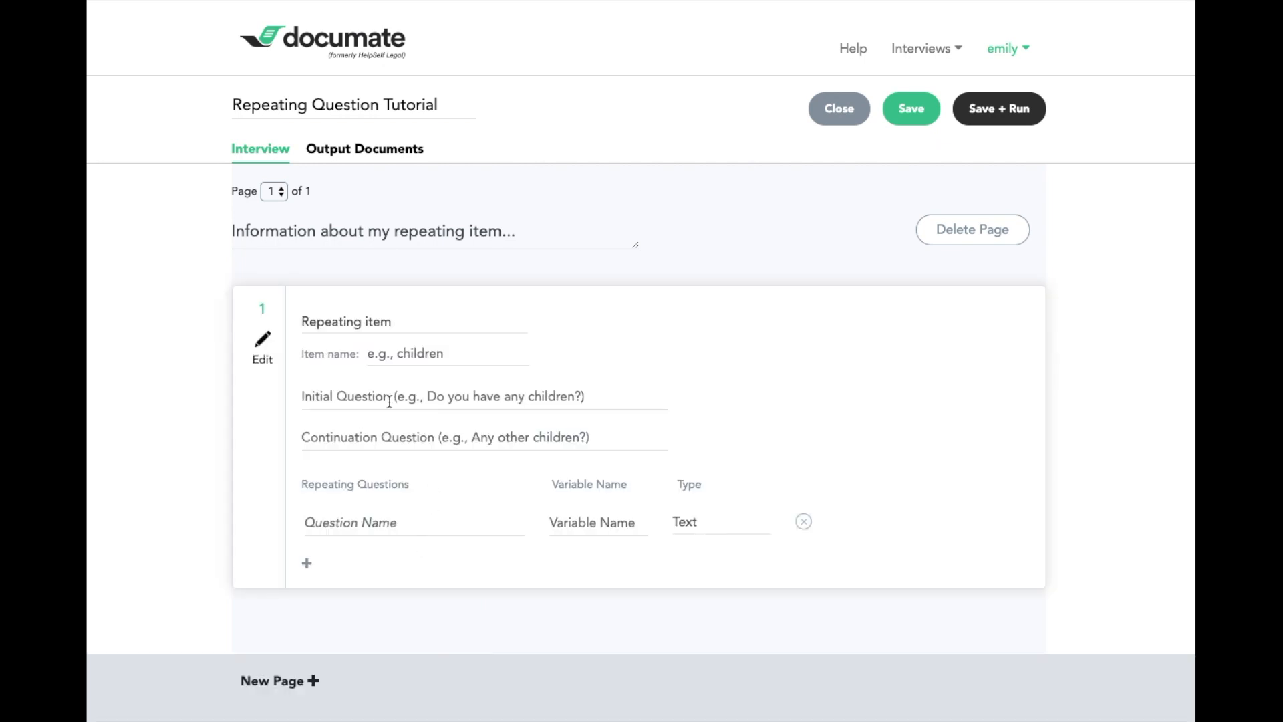
mouse_move(481, 512)
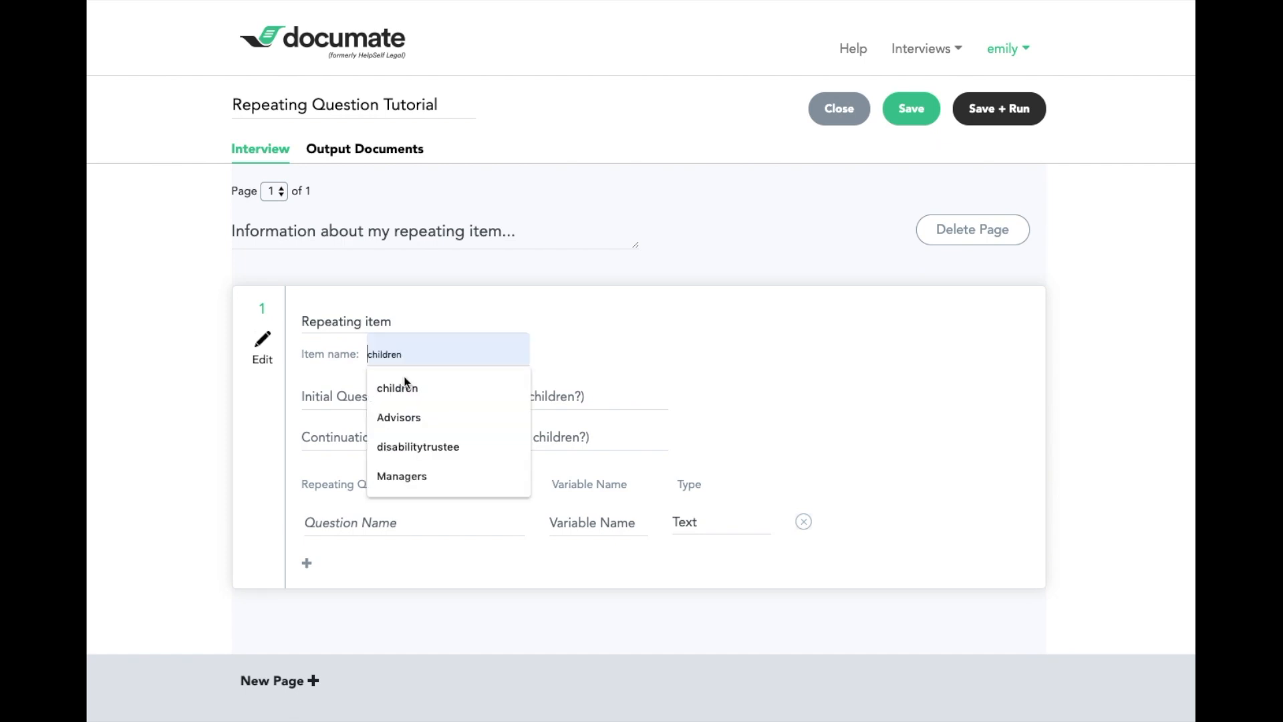
- Name the item children with initial question "Are there any children?" and continuation "Are there any other children?"
click(397, 388)
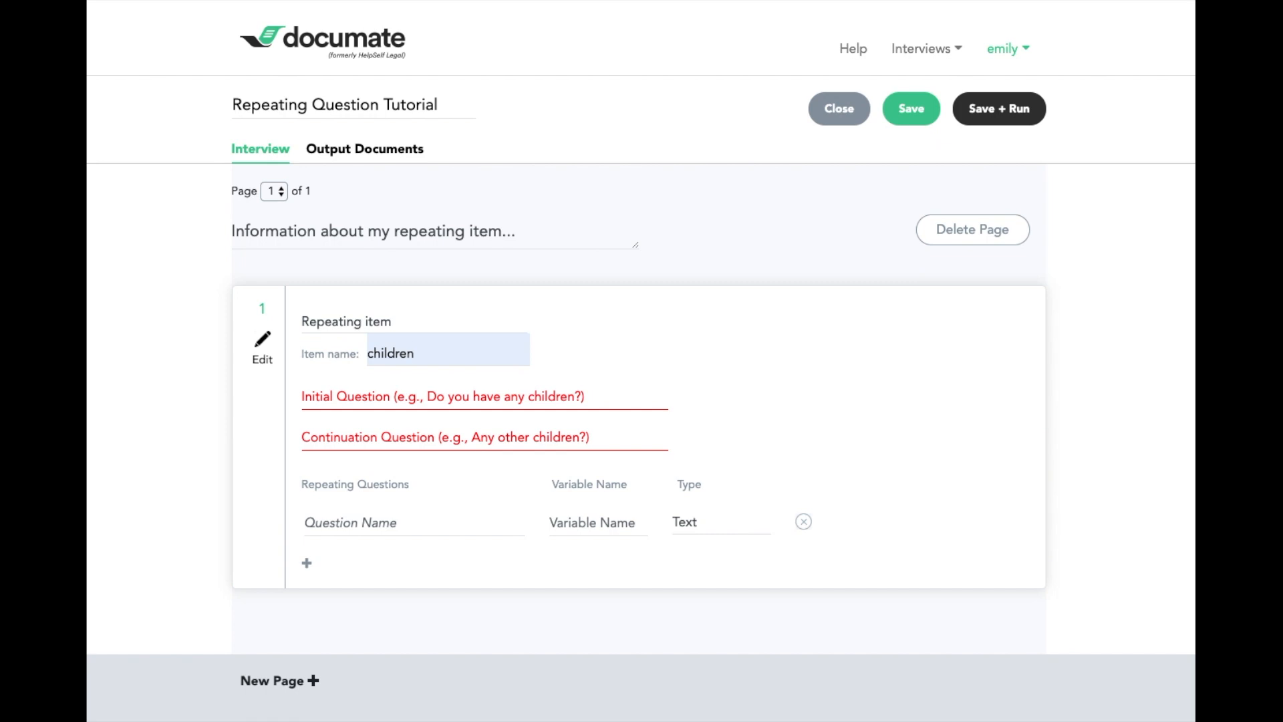
mouse_move(516, 401)
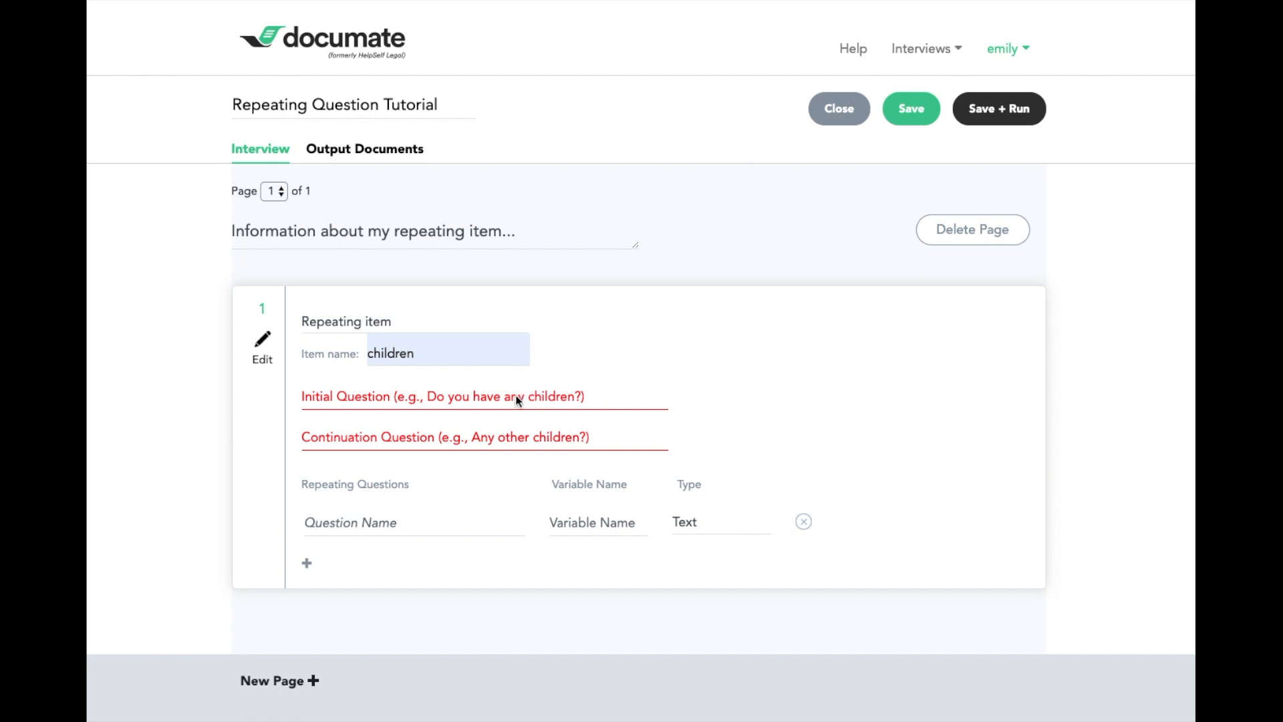
text(Are there any children?)
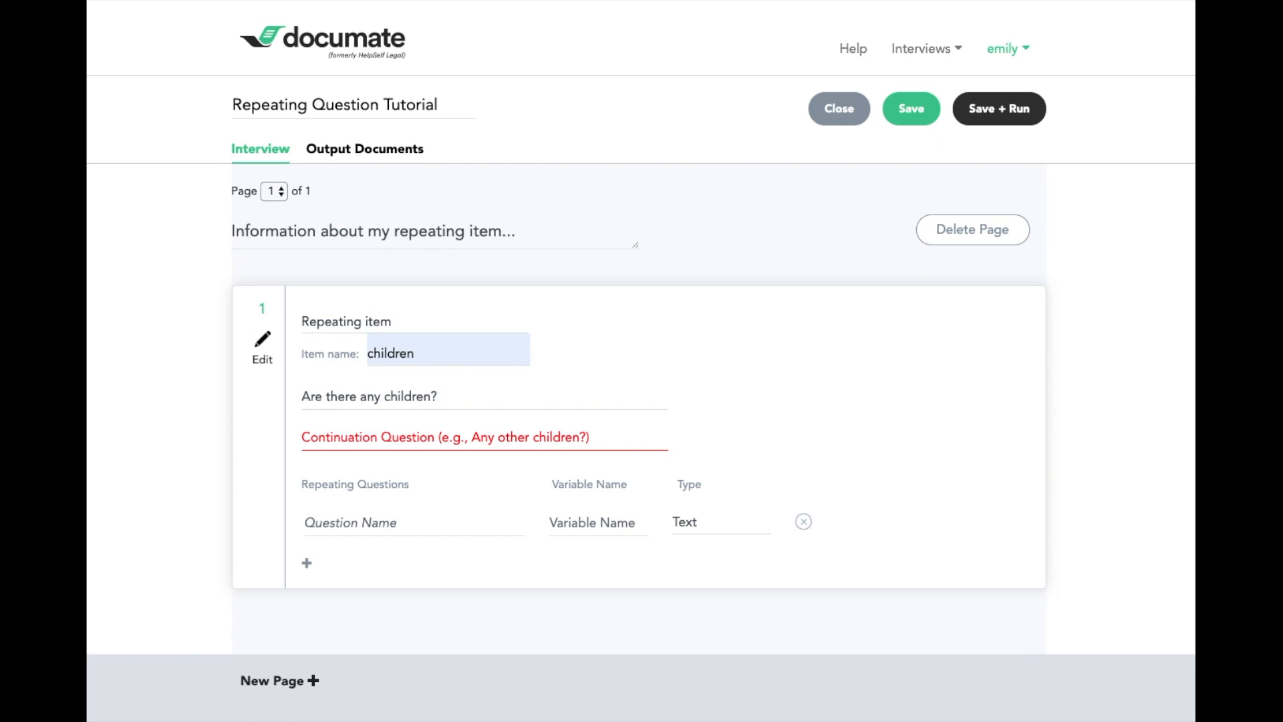
mouse_move(417, 463)
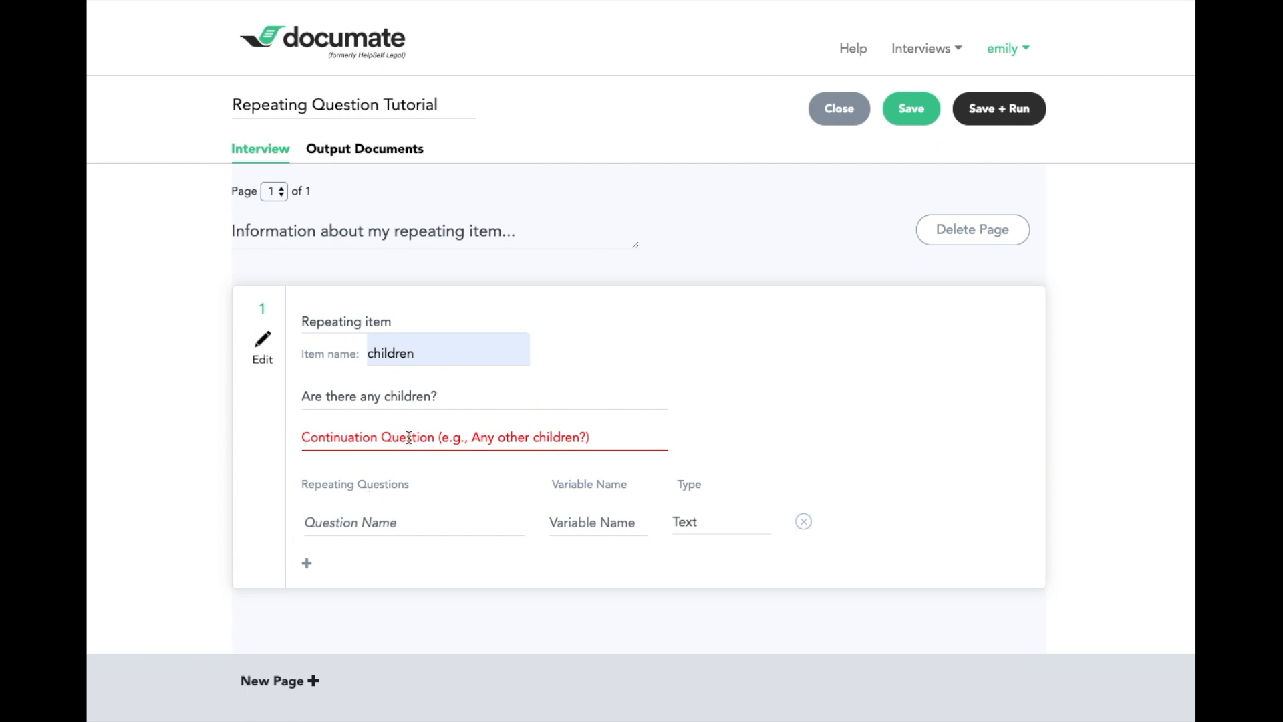
text(Are there any other children?)
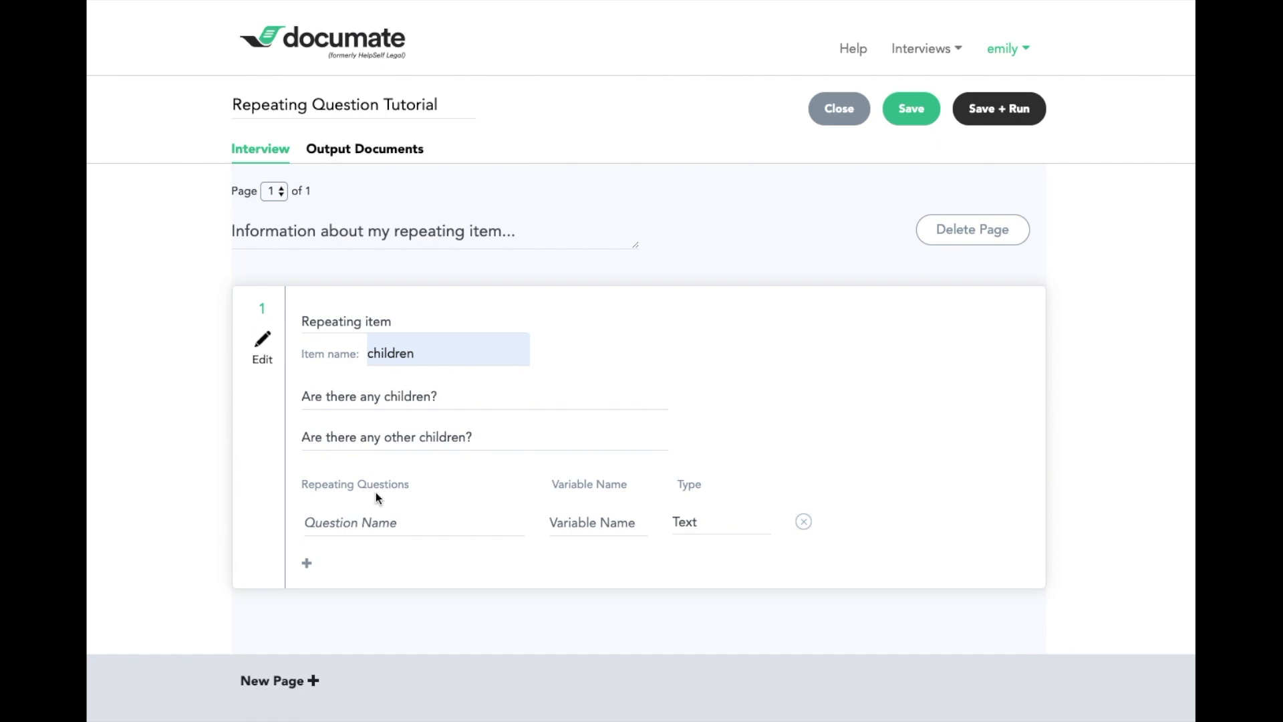
- Add repeating questions Child name (childname) and Child's date of birth (childdob), then Save + Run
click(348, 523)
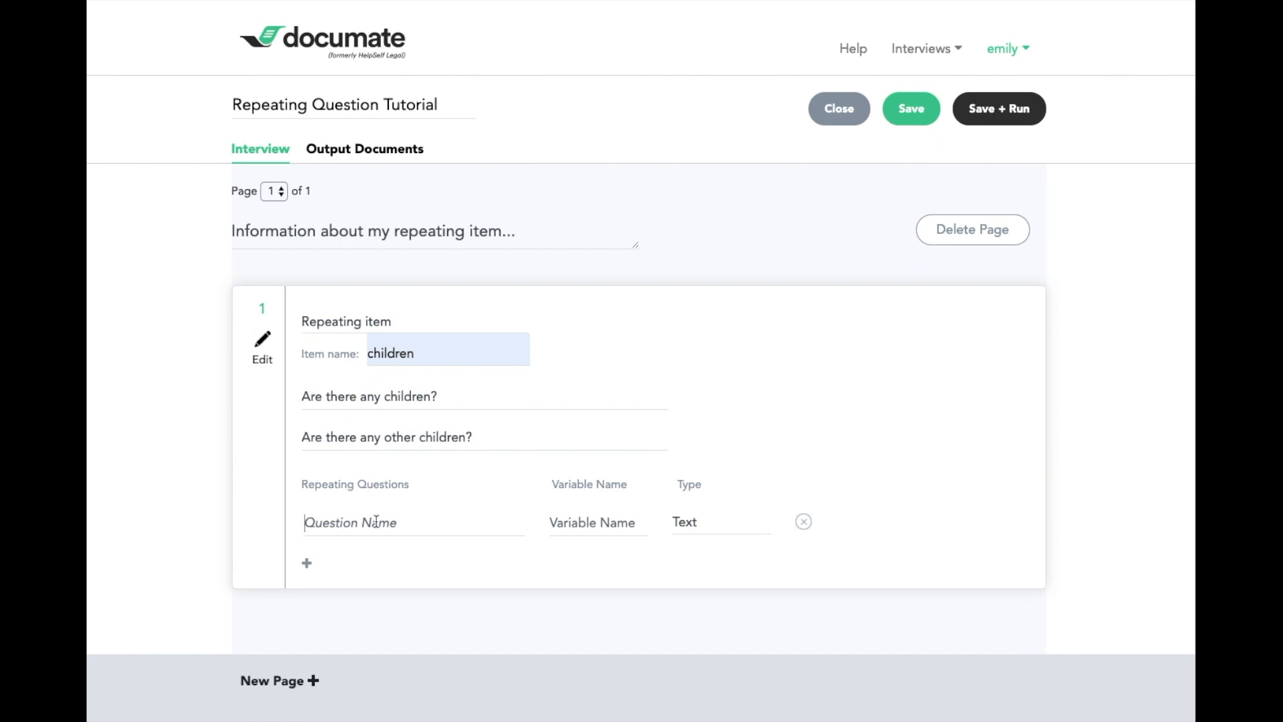
text(Child)
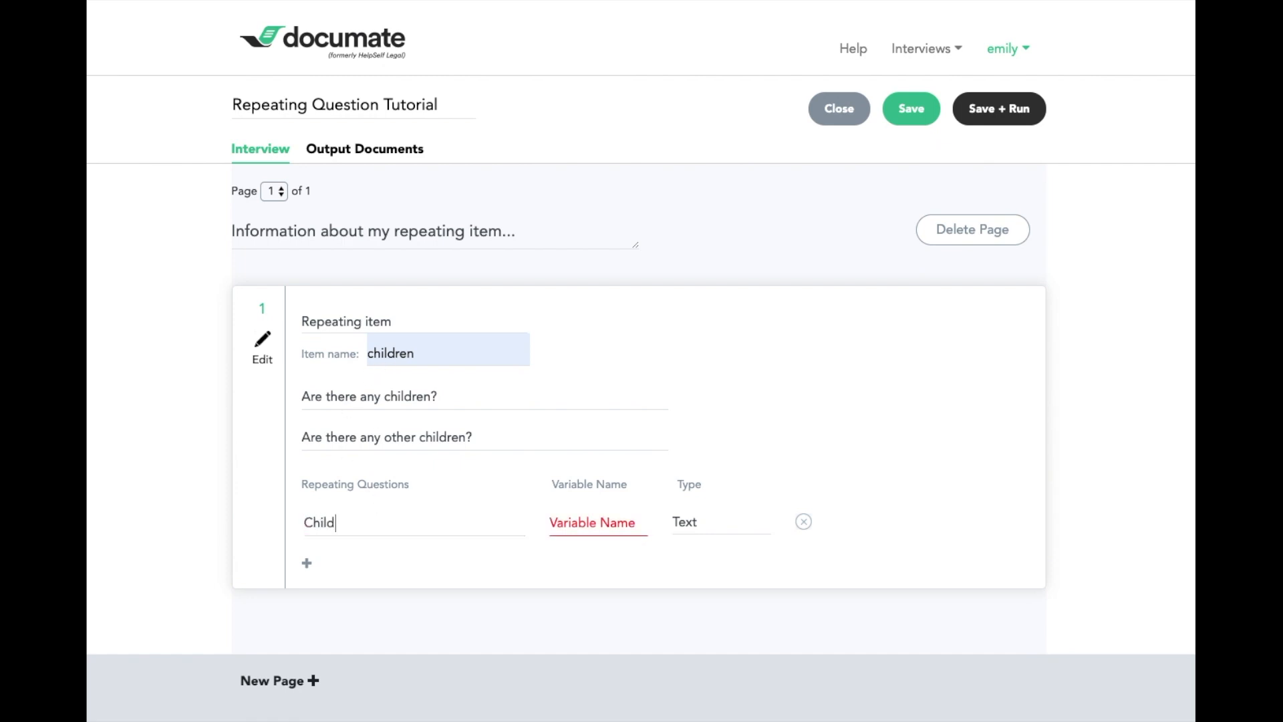
text(child)
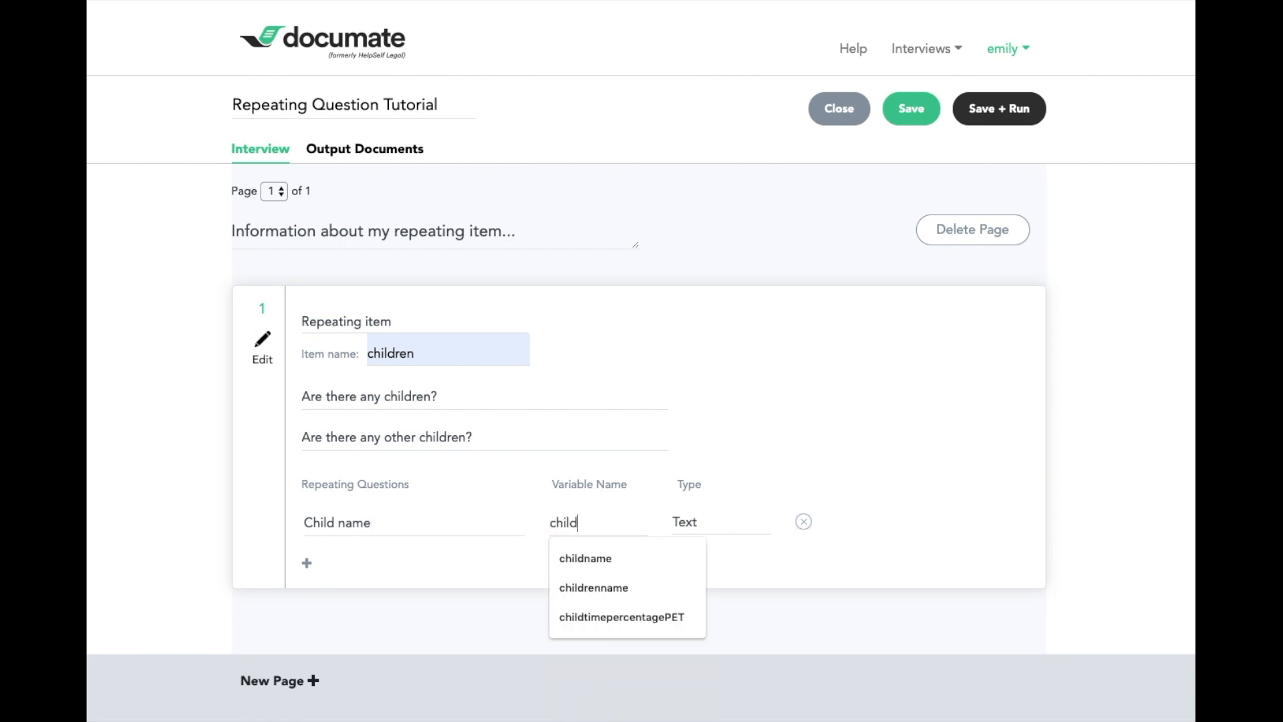
click(586, 559)
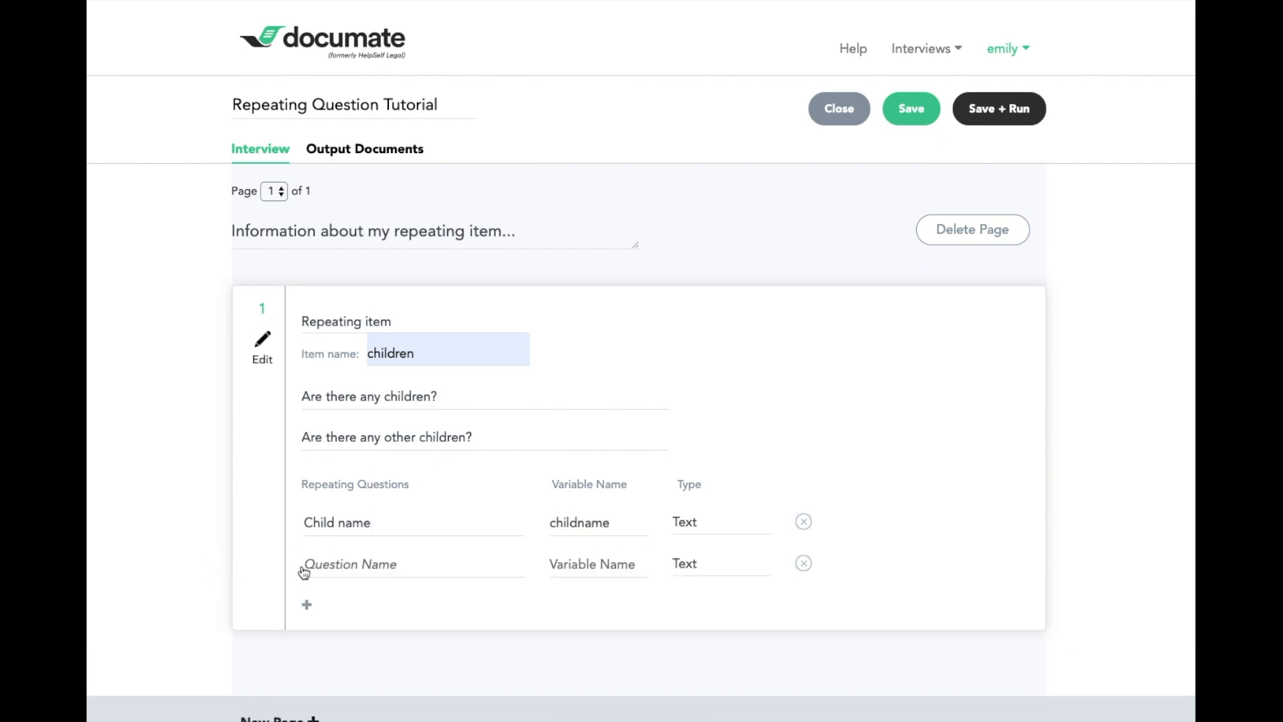
text(Child's date of birth)
click(597, 564)
text(childdob)
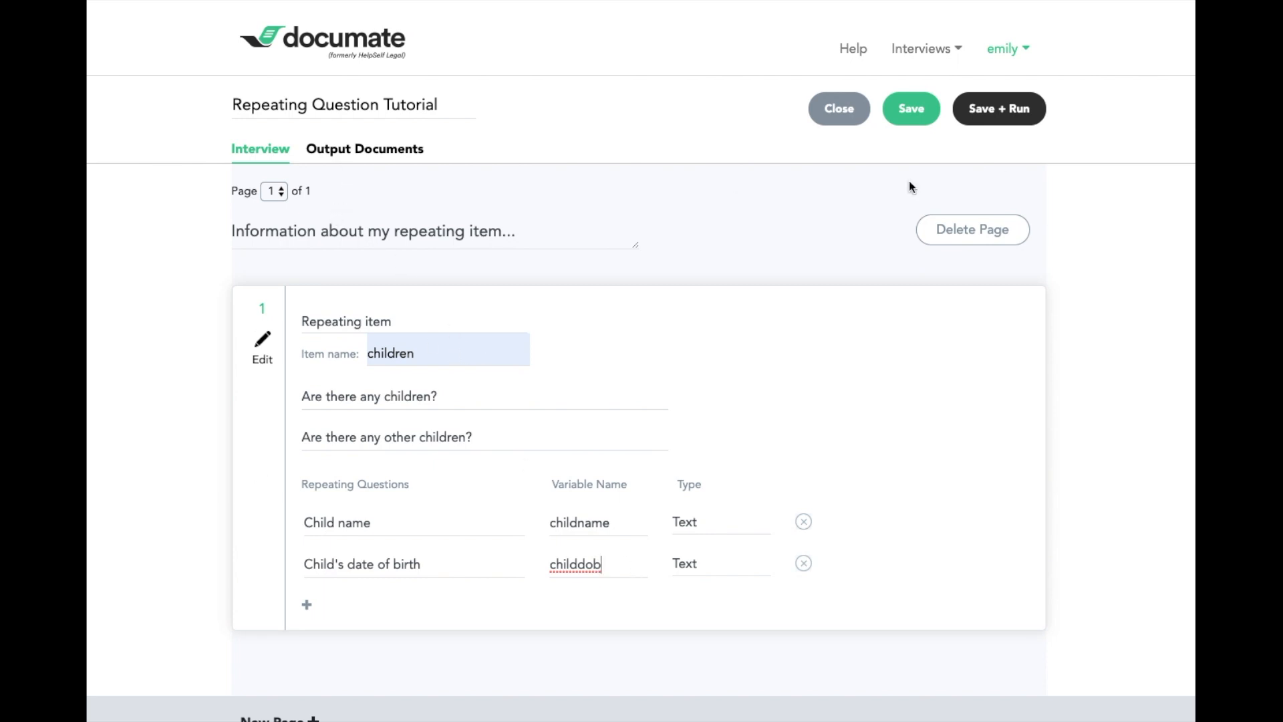
mouse_move(1007, 126)
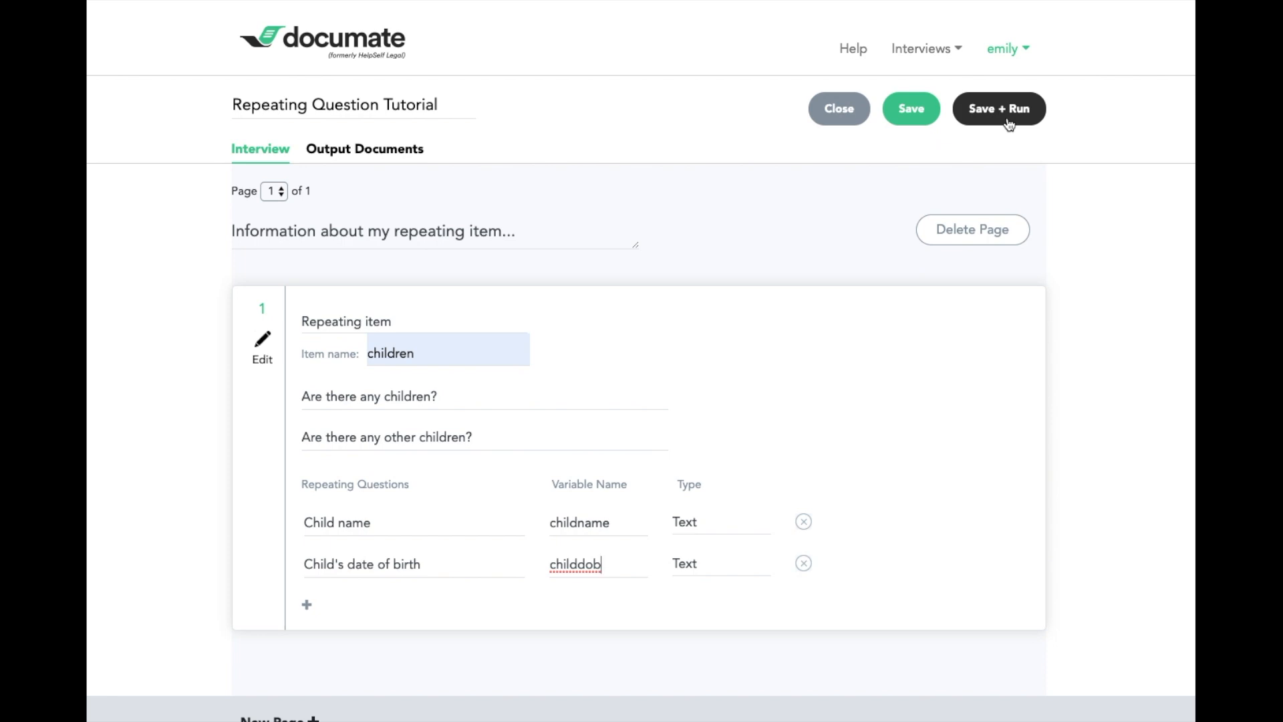
click(998, 108)
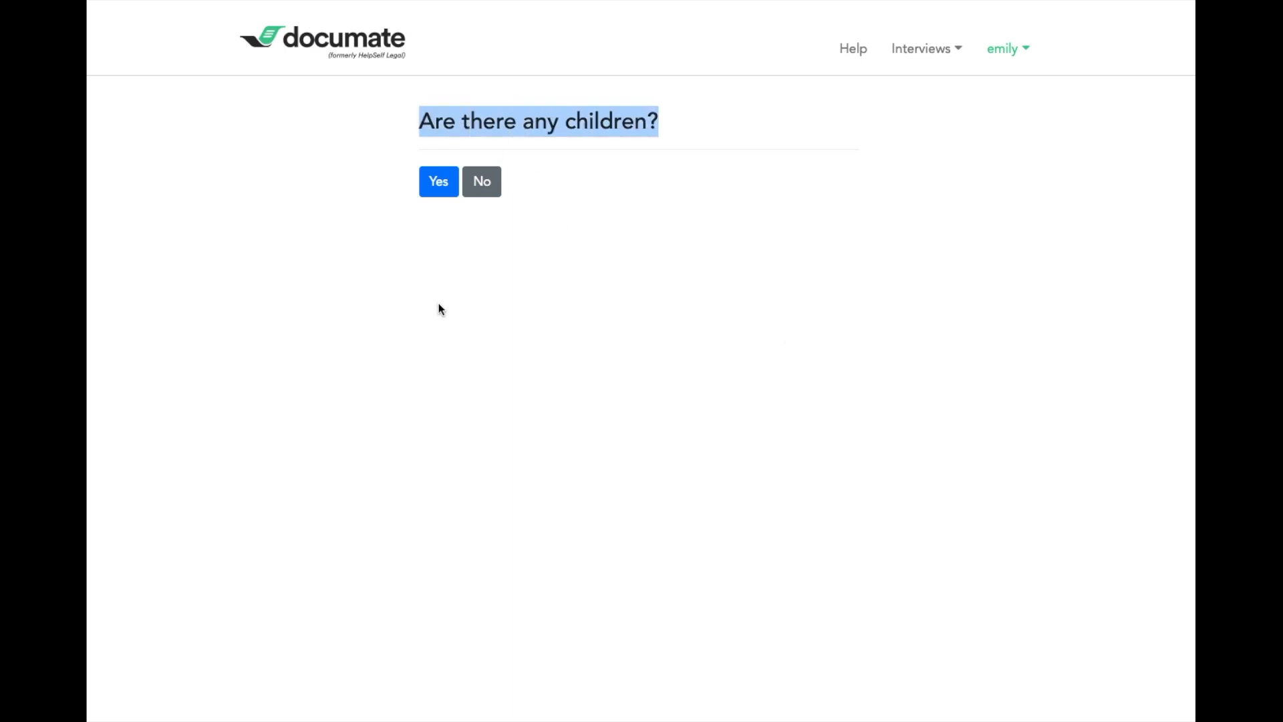
click(439, 180)
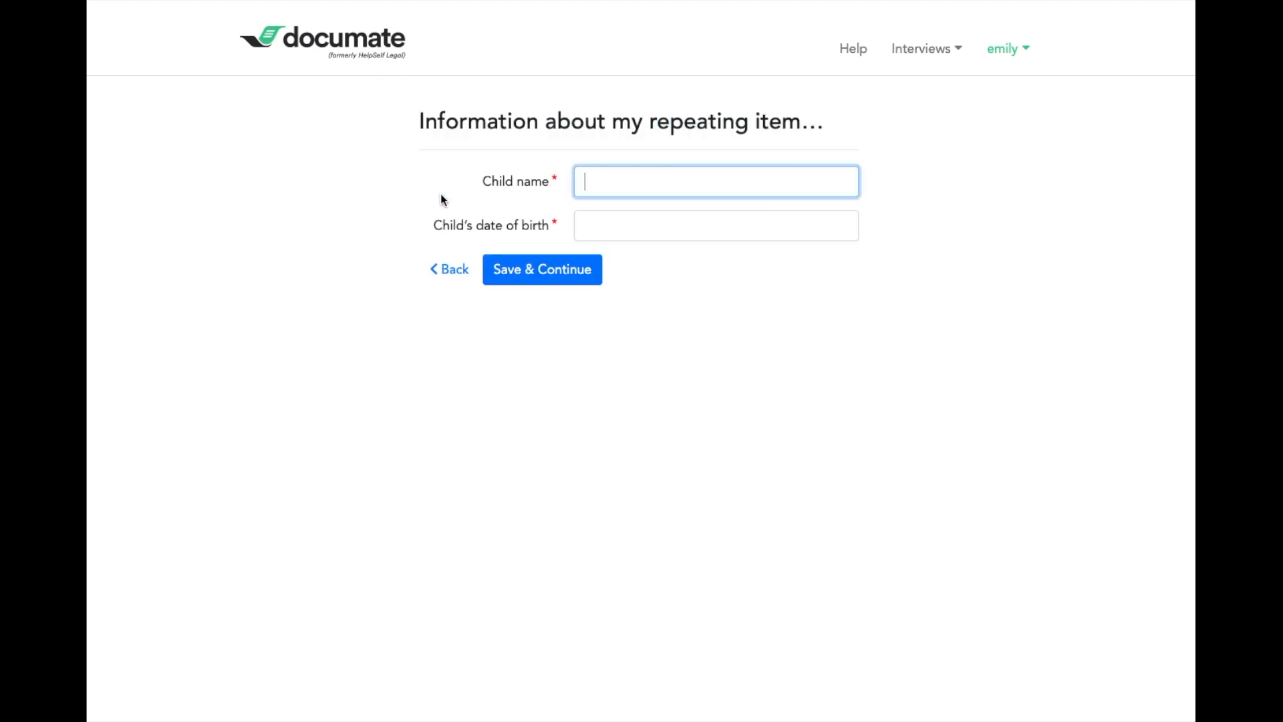
text(Penelope Perez)
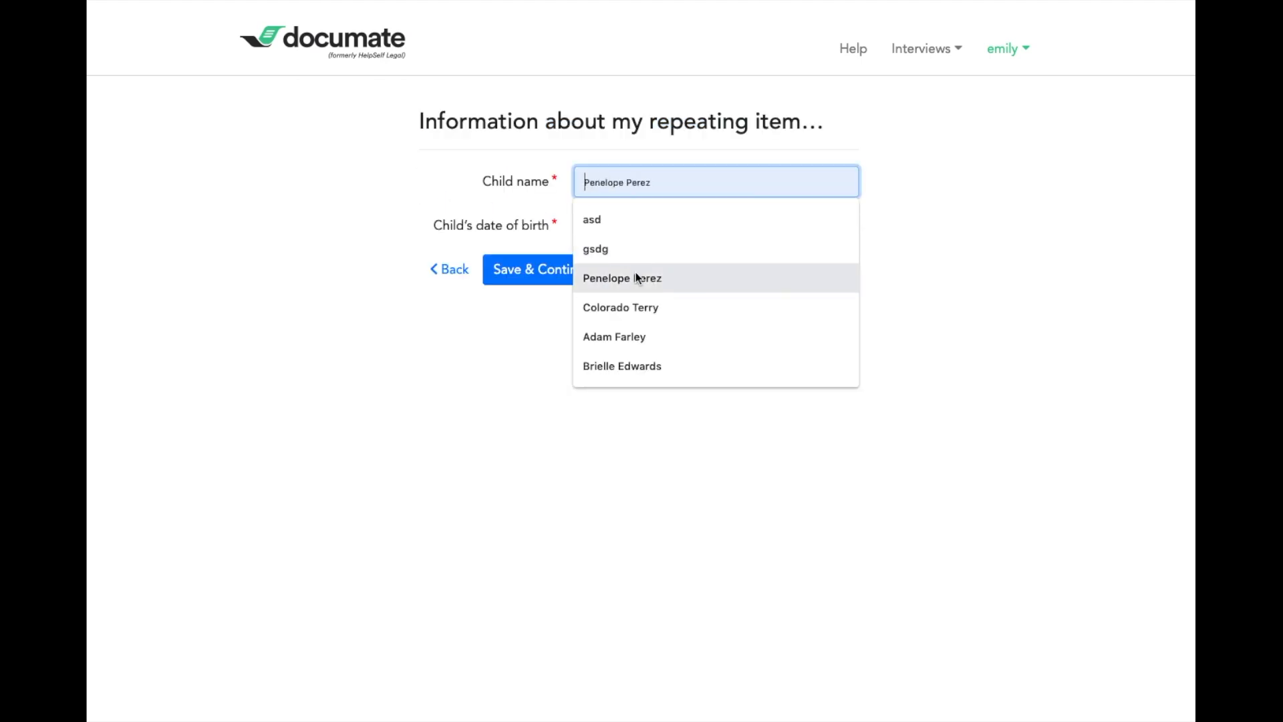
click(621, 278)
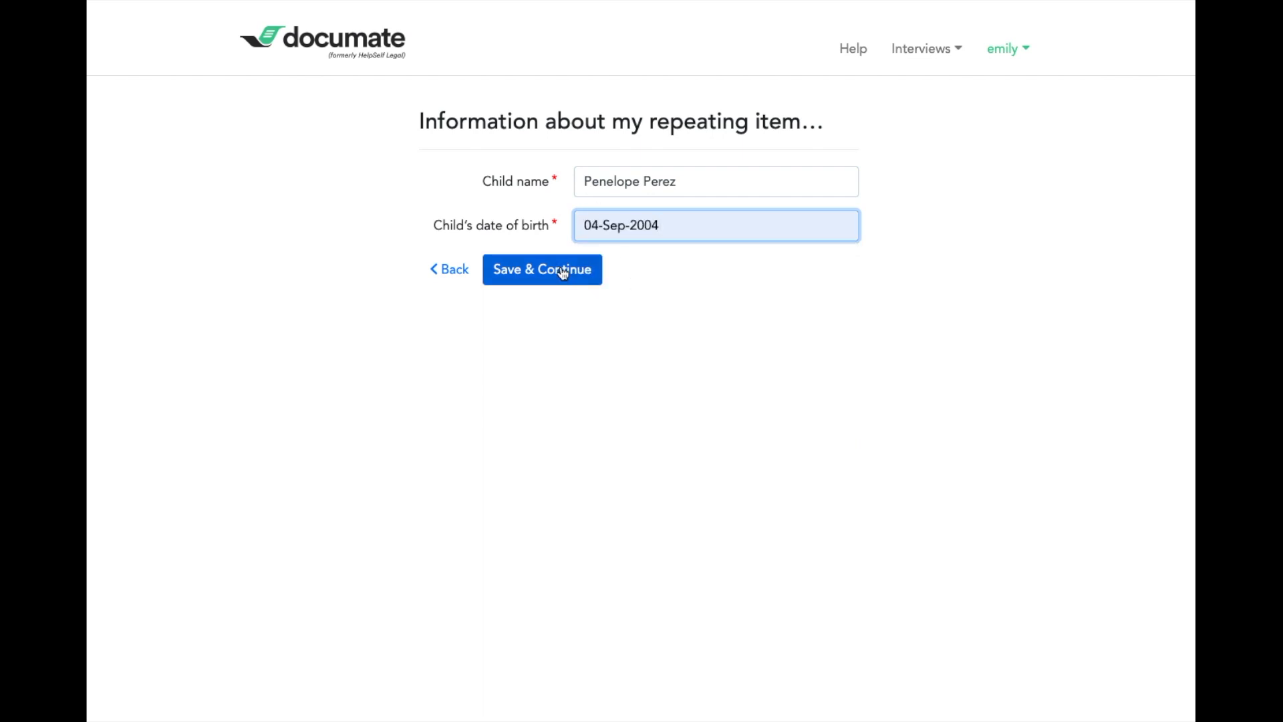
click(541, 269)
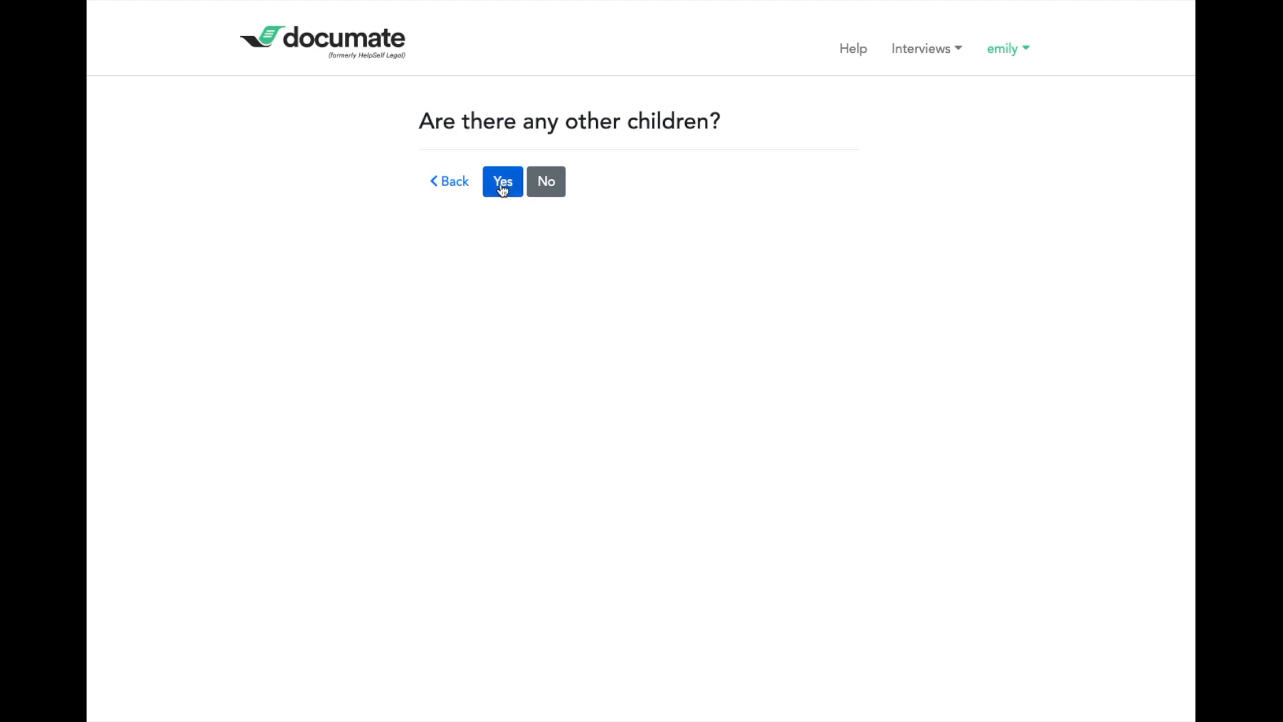
- Answer Yes and save a second child, Jane Doe, born 1/2/2000
click(501, 180)
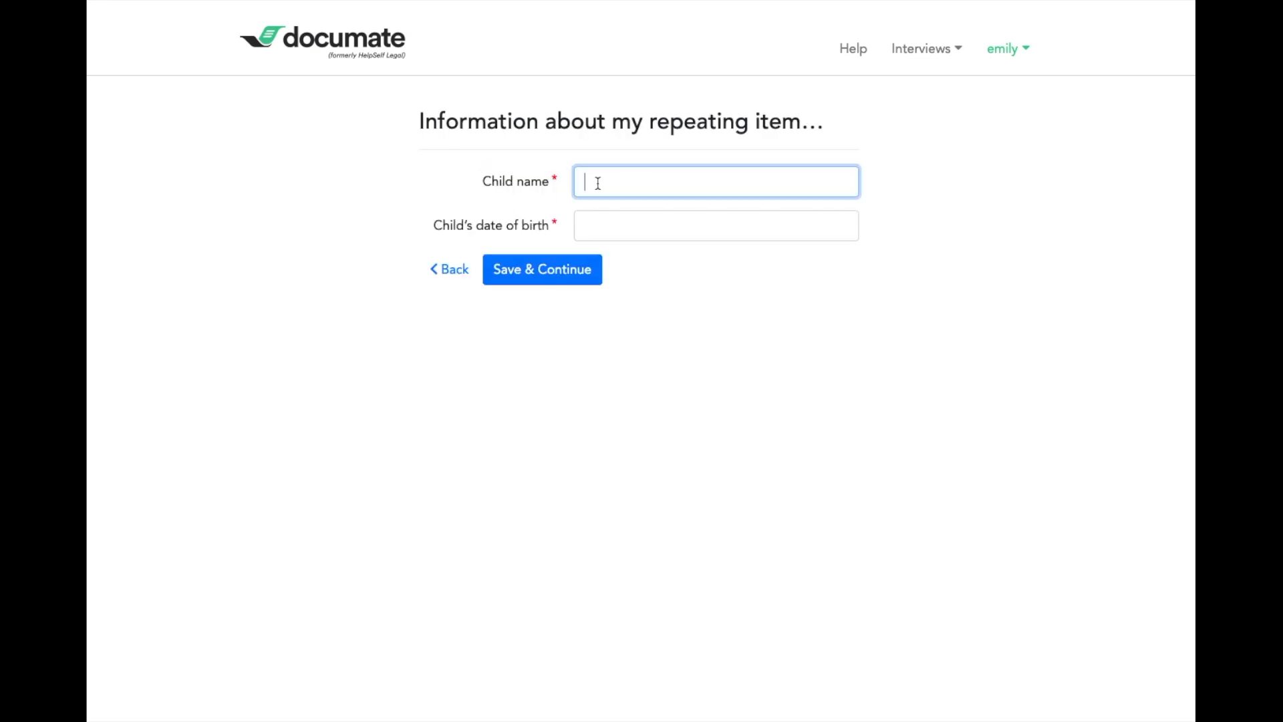
text(Jane Doe)
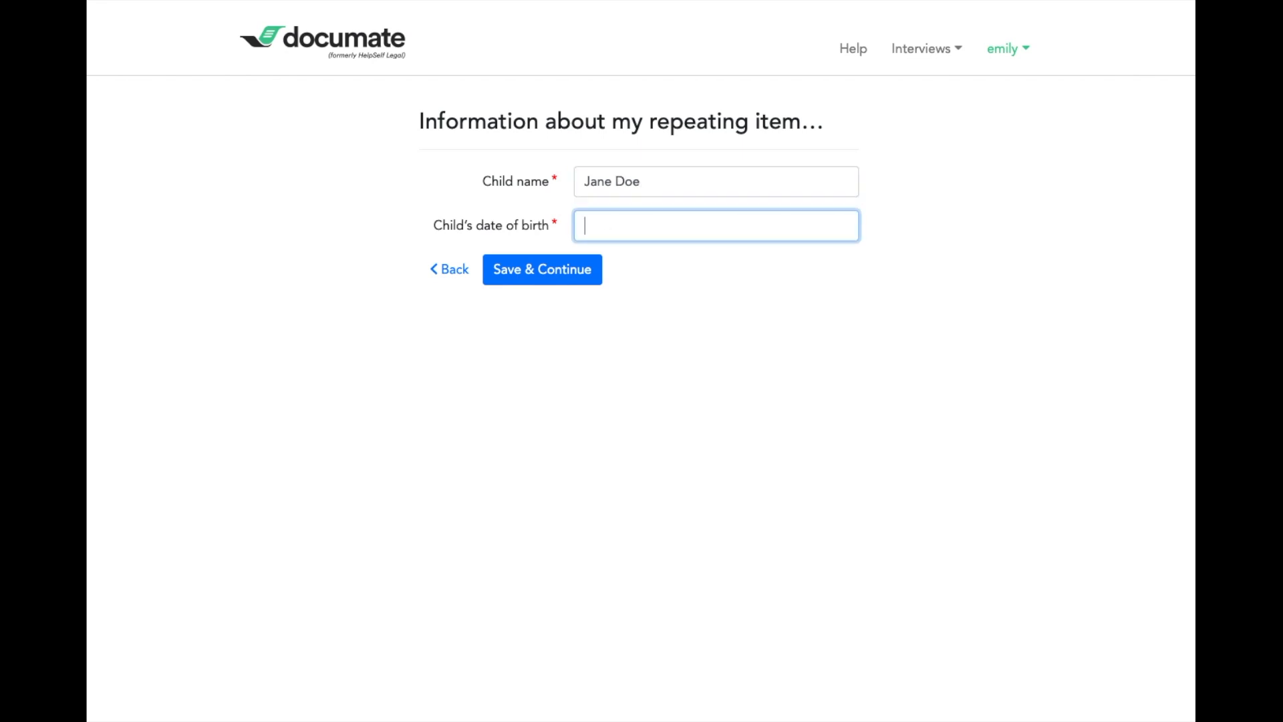
text(1/2/2)
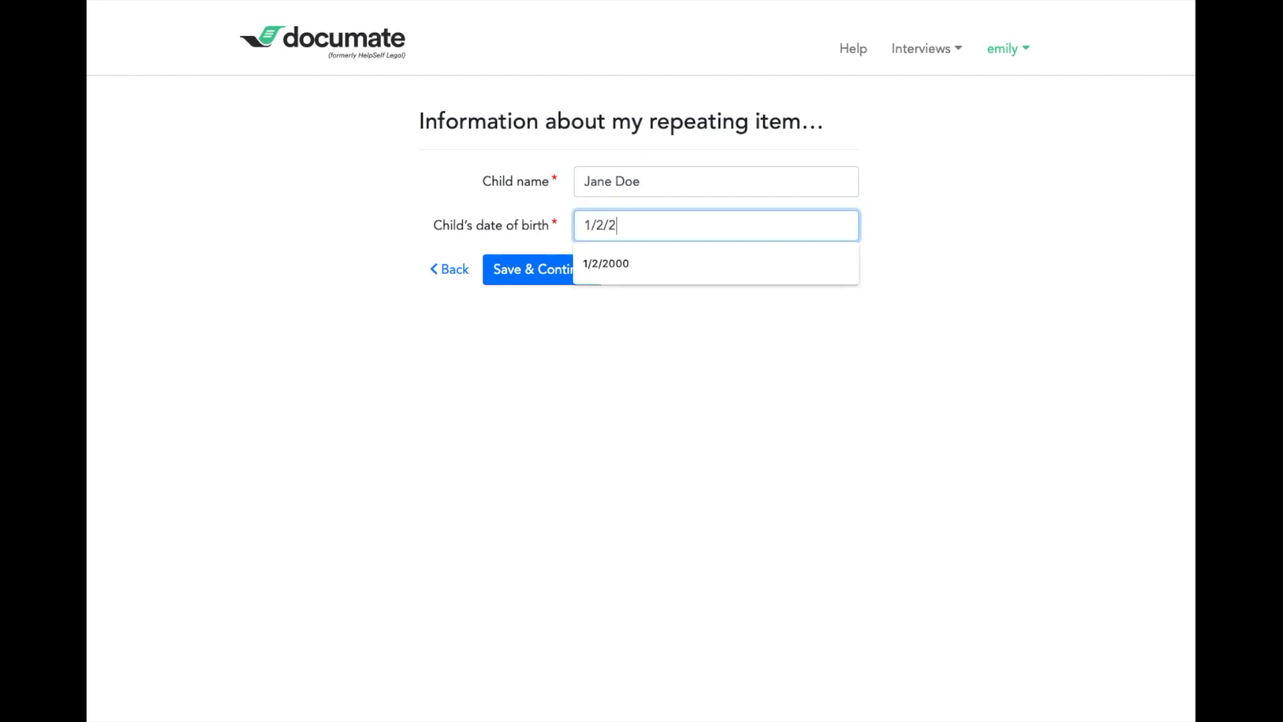
click(606, 263)
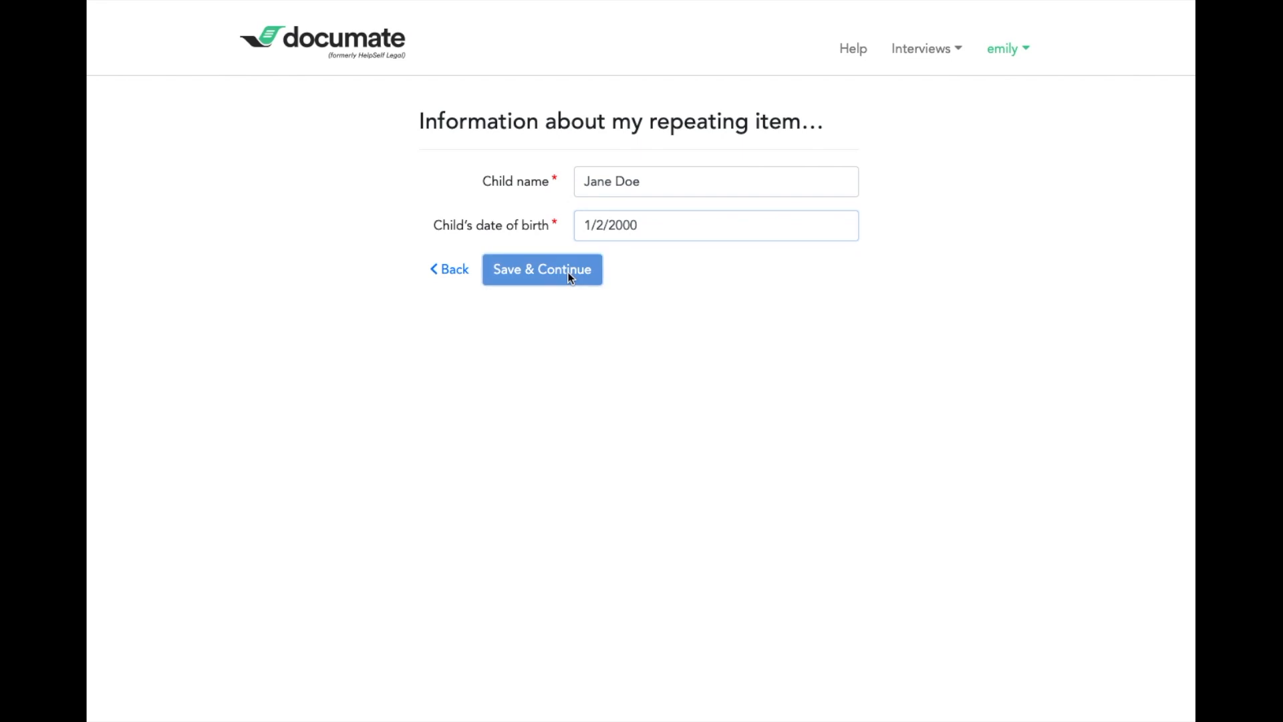
click(541, 268)
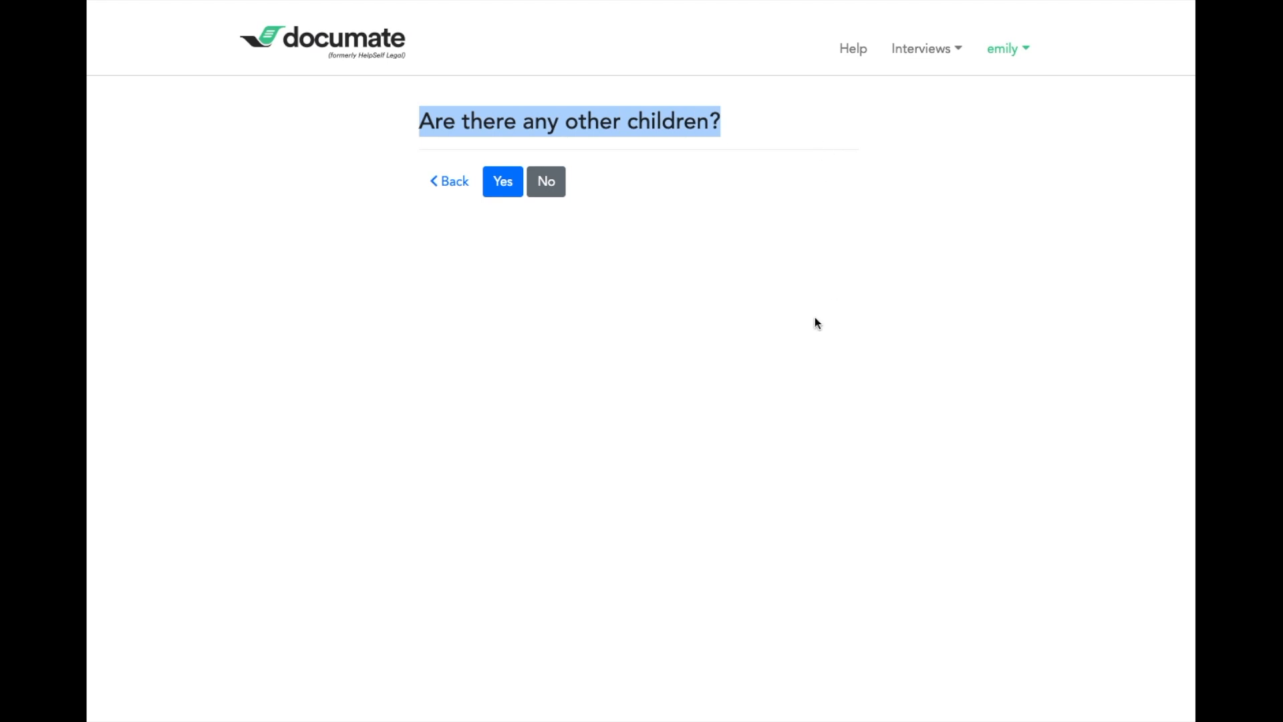
- Answer No to more children, reaching the review table listing both children
click(545, 180)
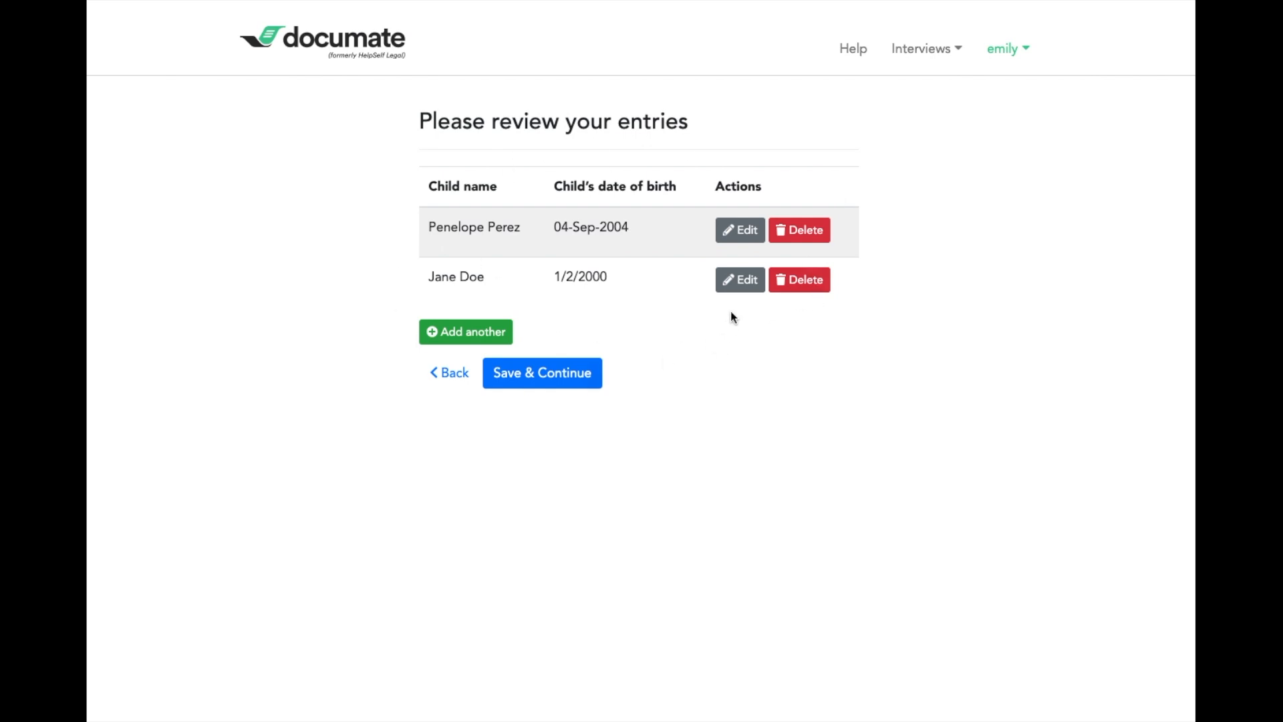
mouse_move(629, 223)
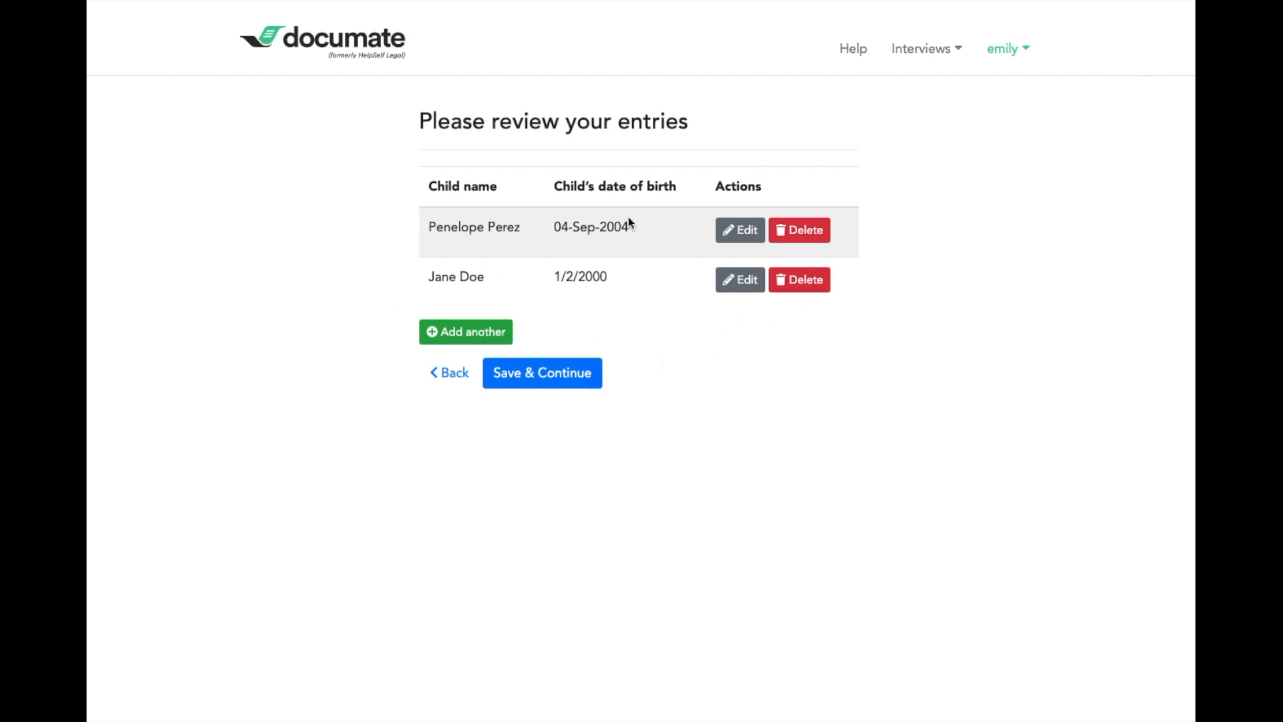
mouse_move(696, 309)
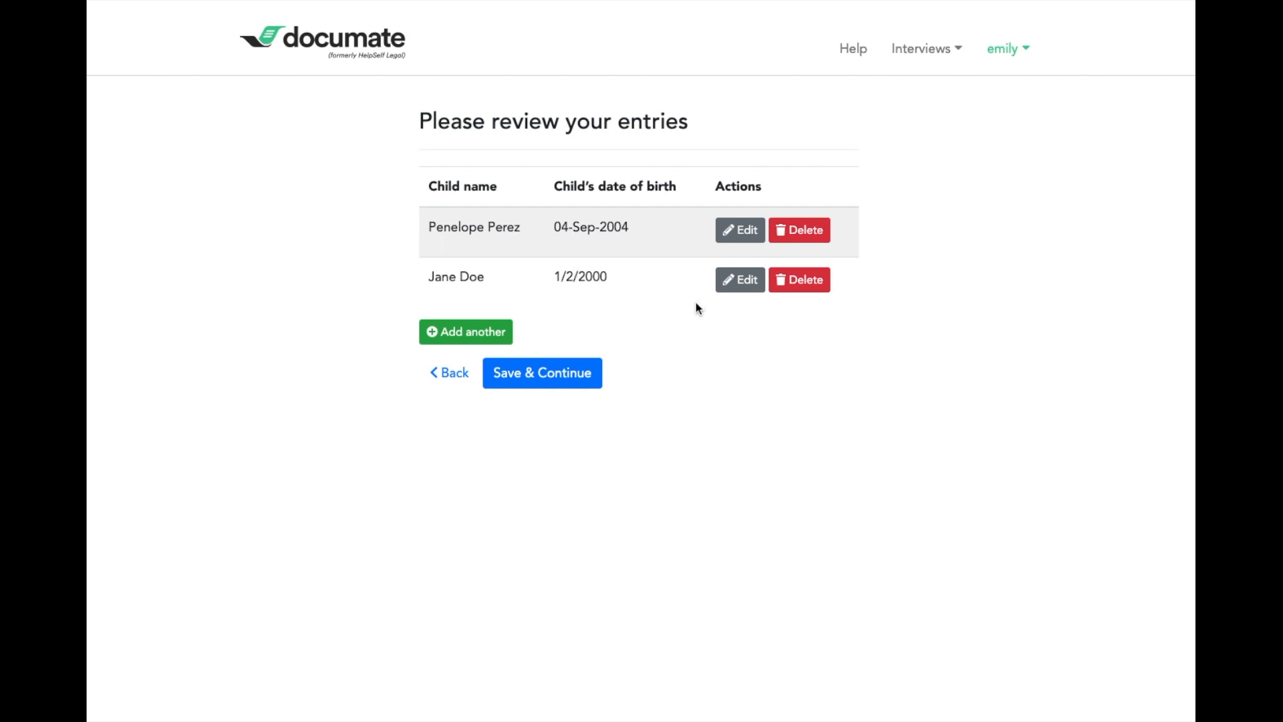